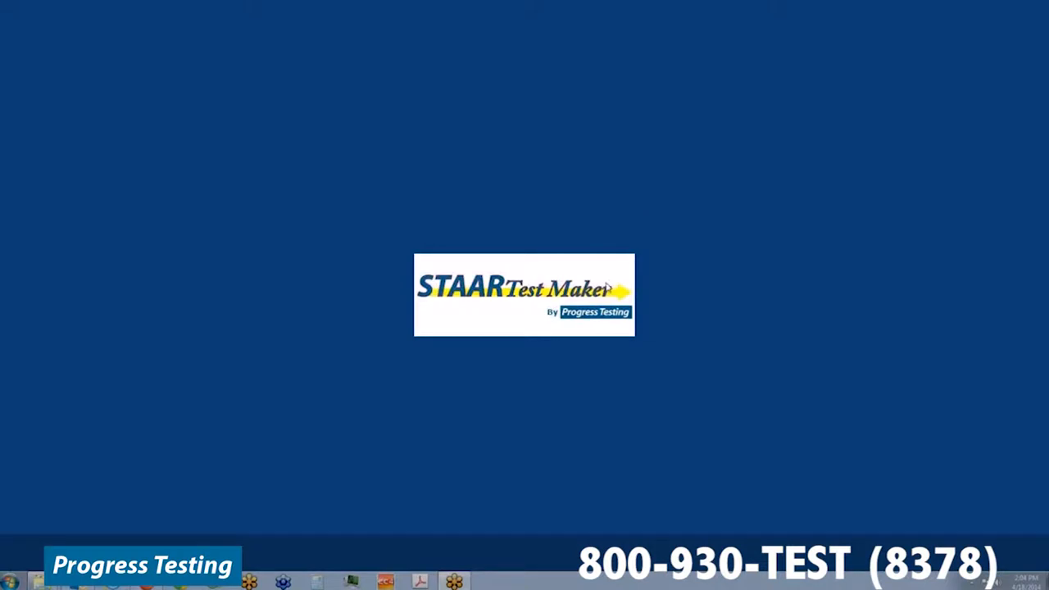
mouse_move(609, 297)
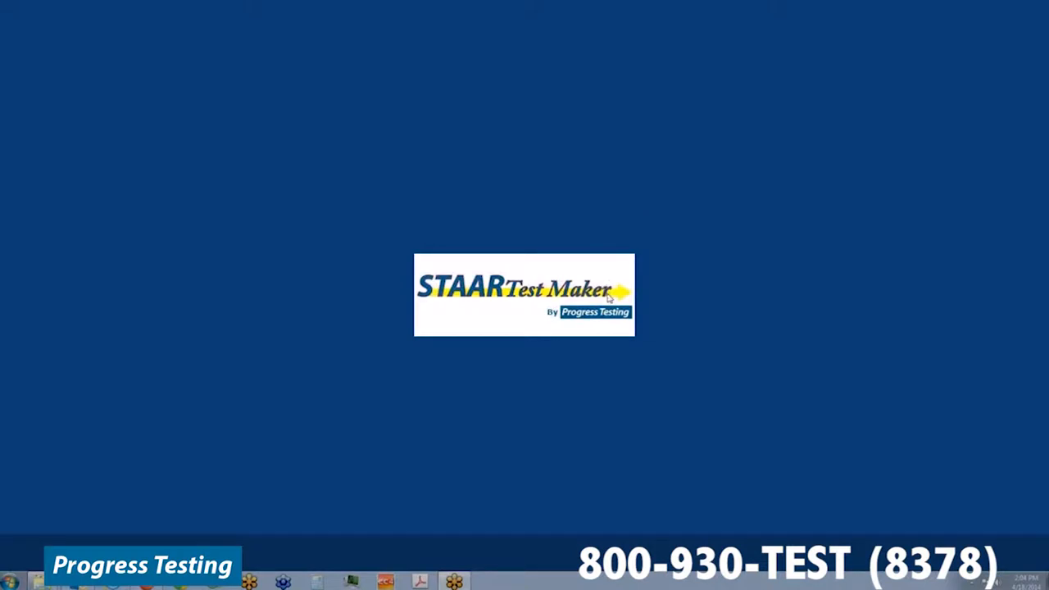
mouse_move(401, 475)
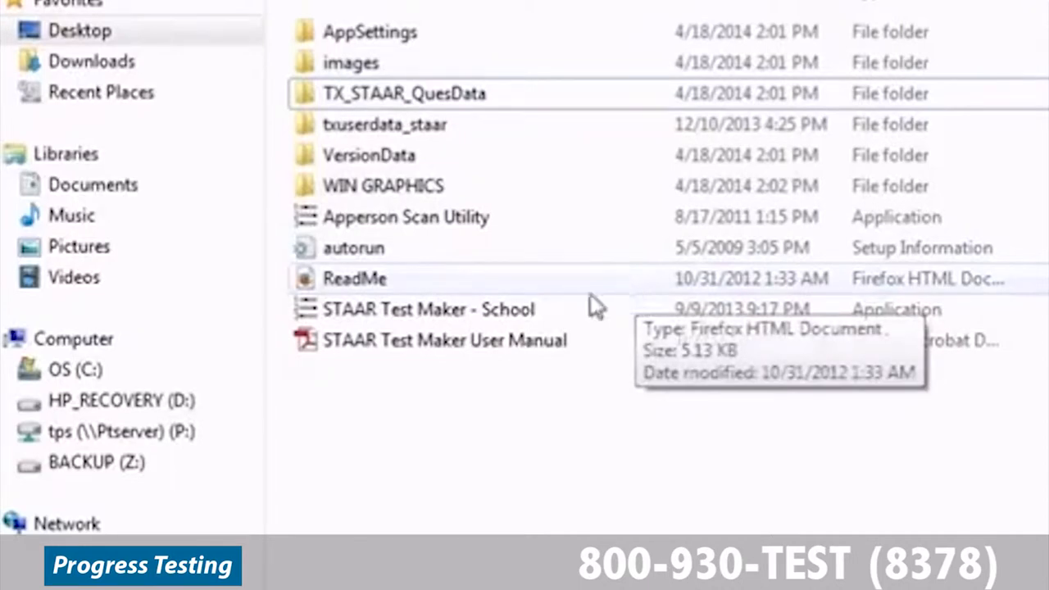
Note the txuserdata_staar folder to keep, then bring the STAAR 9-4-2013 window forward.
click(381, 123)
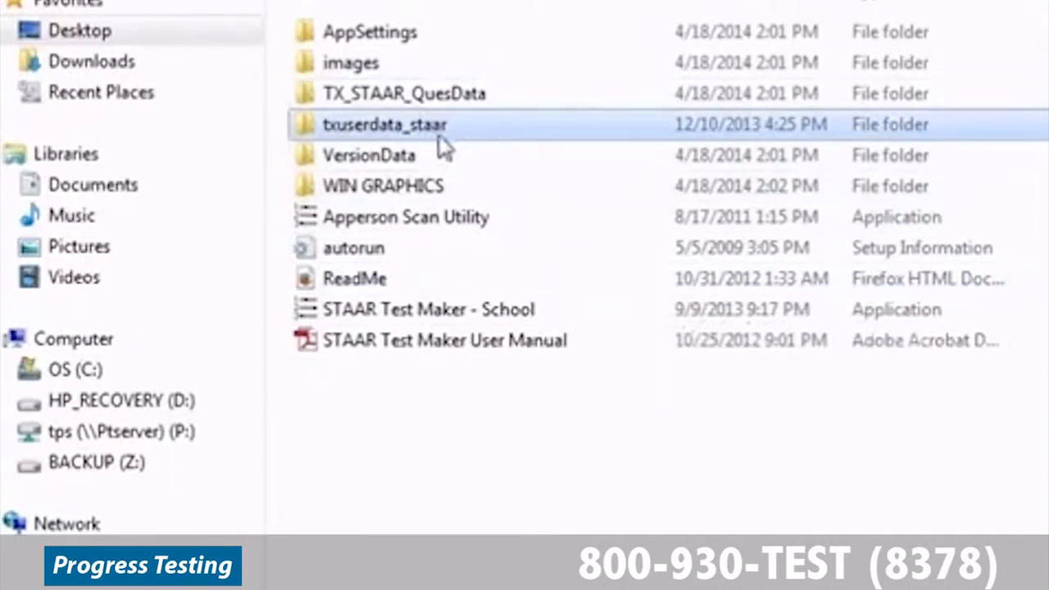
mouse_move(365, 131)
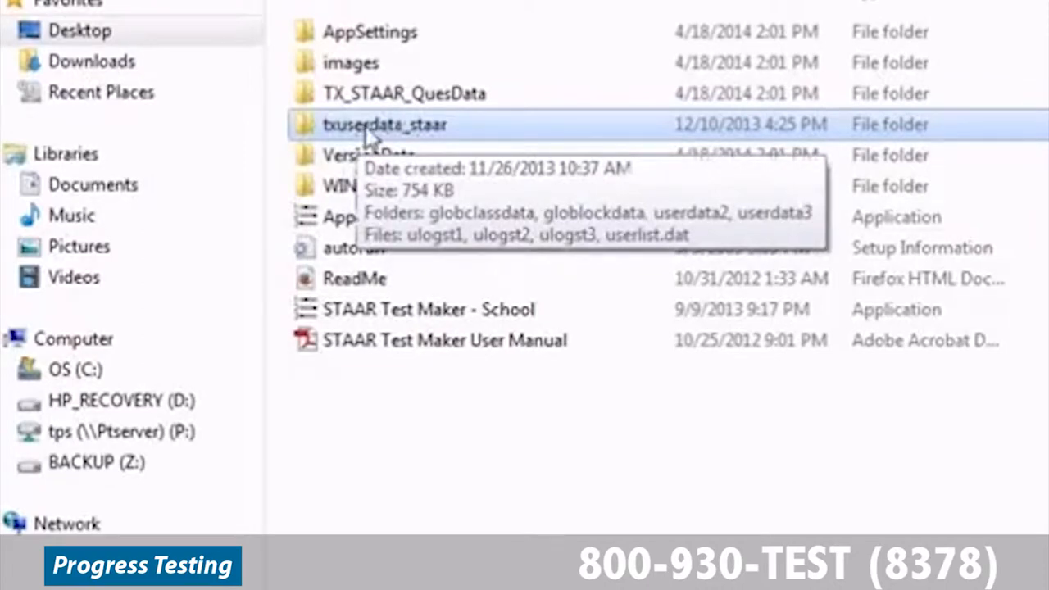
mouse_move(385, 154)
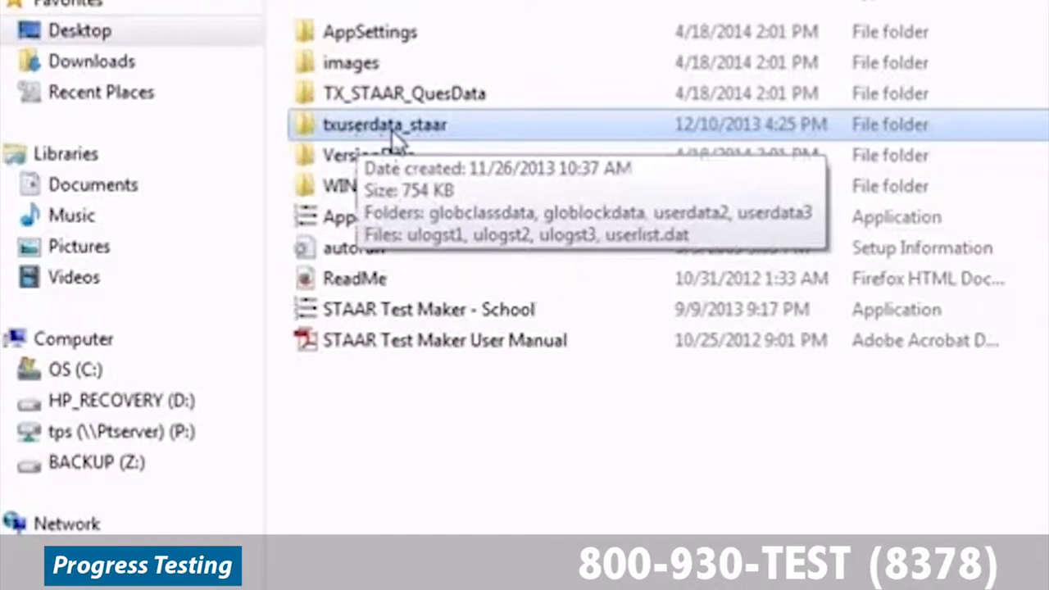
mouse_move(403, 141)
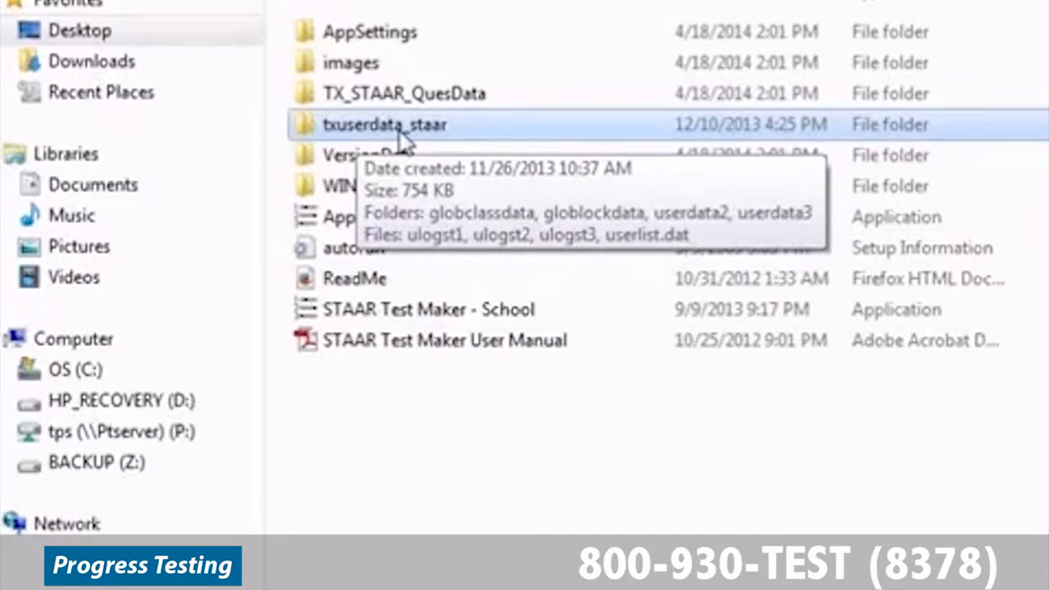
mouse_move(546, 535)
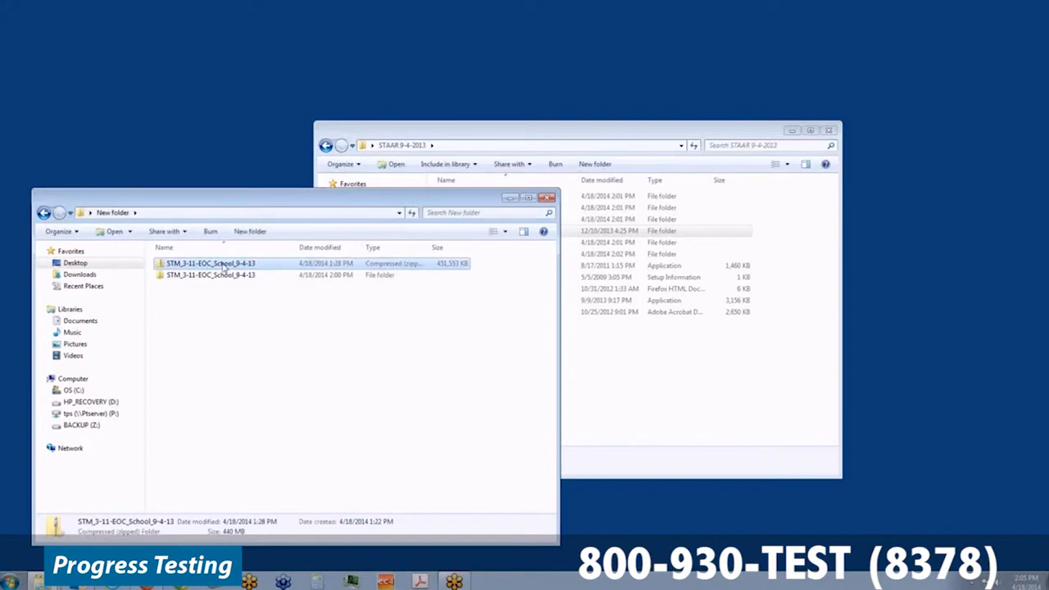
mouse_move(221, 263)
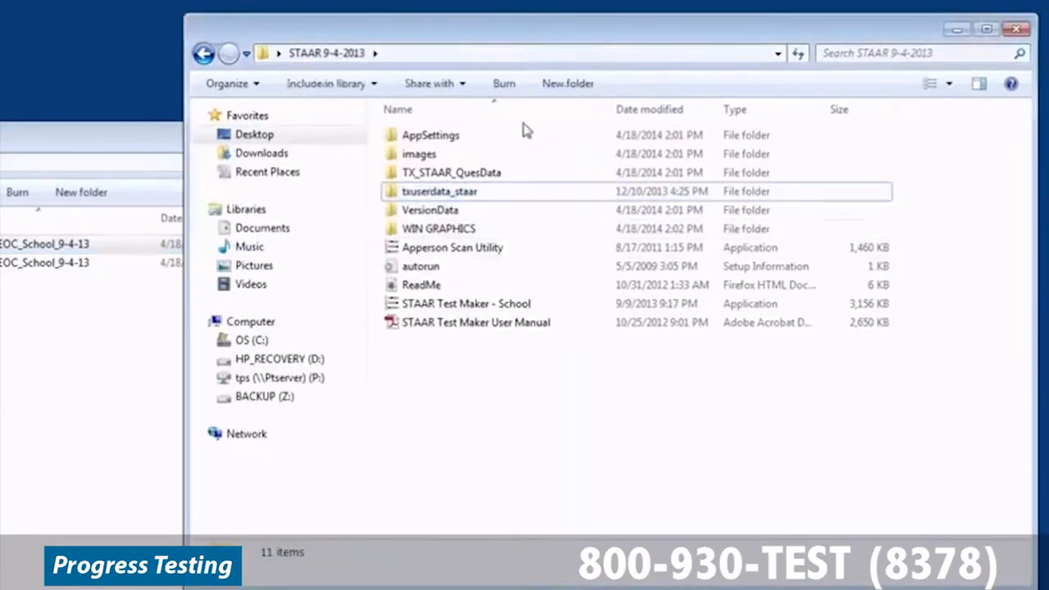
click(438, 191)
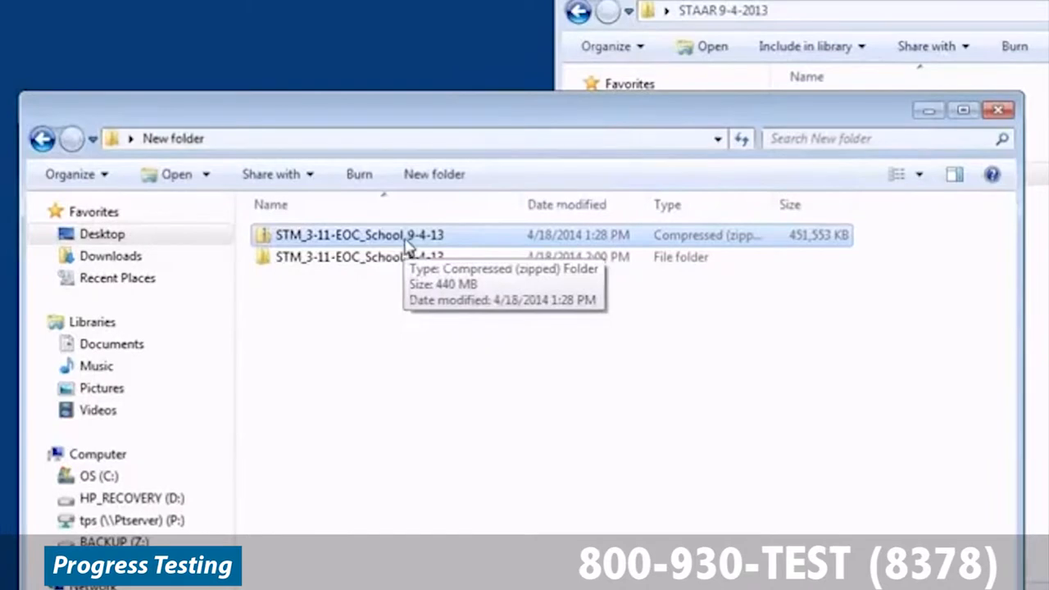
Extract STM_3-11-EOC_School_9-4-13.zip to its suggested same-named destination folder.
right_click(360, 235)
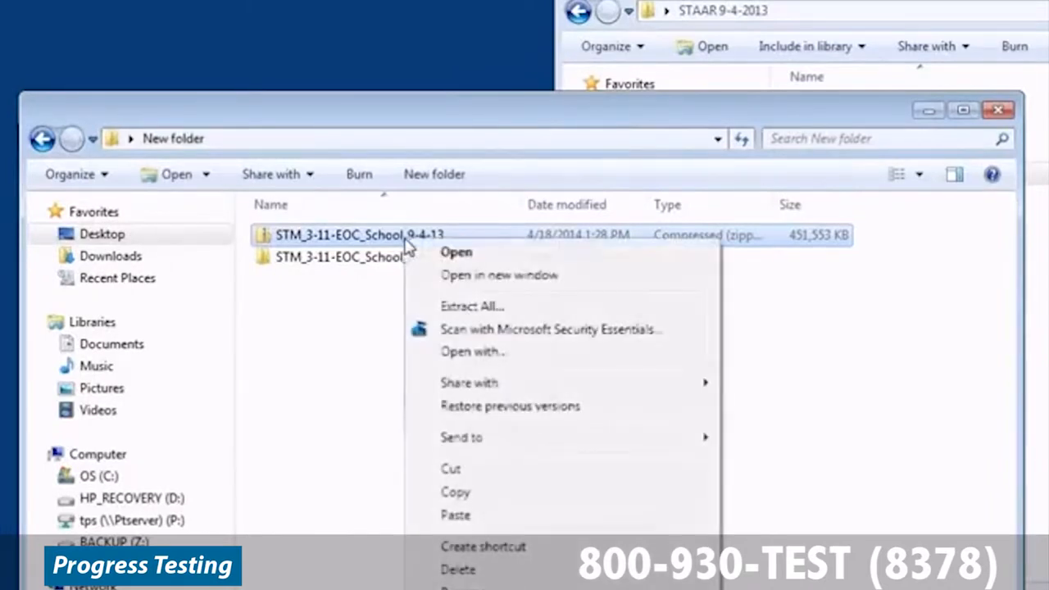
mouse_move(480, 307)
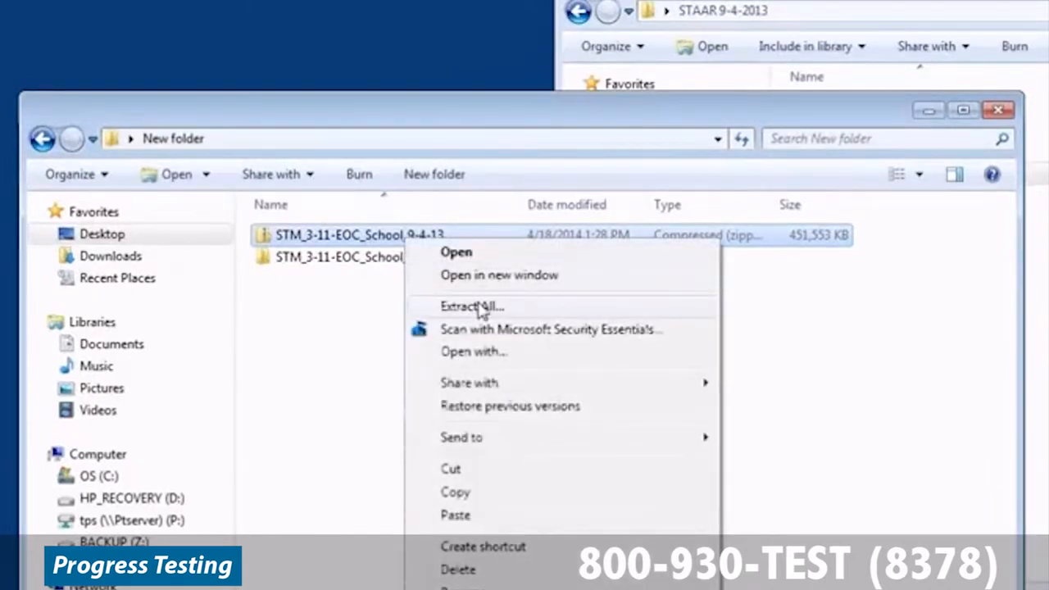
click(467, 307)
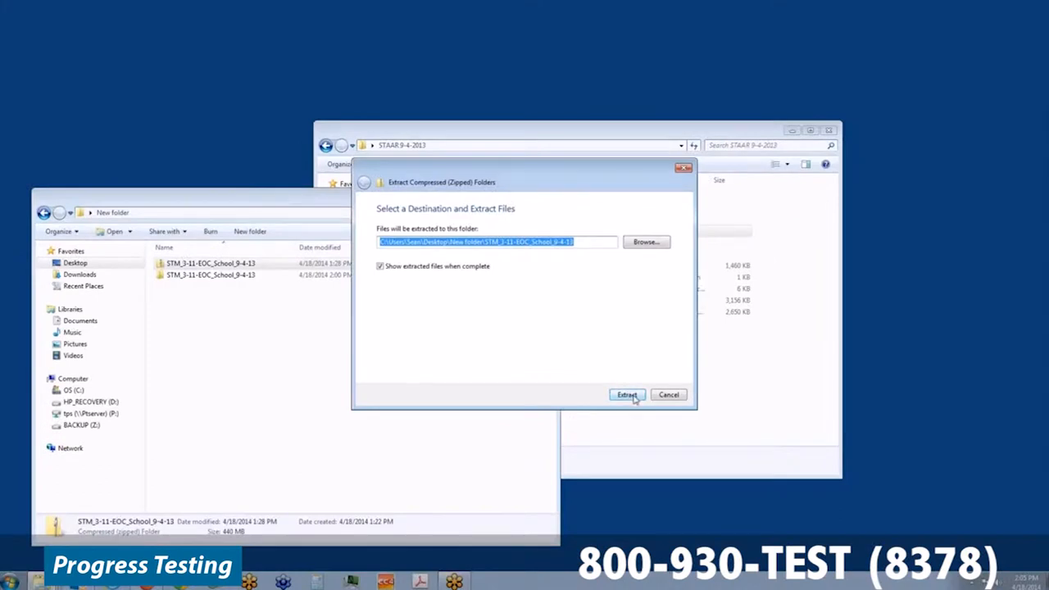
click(625, 394)
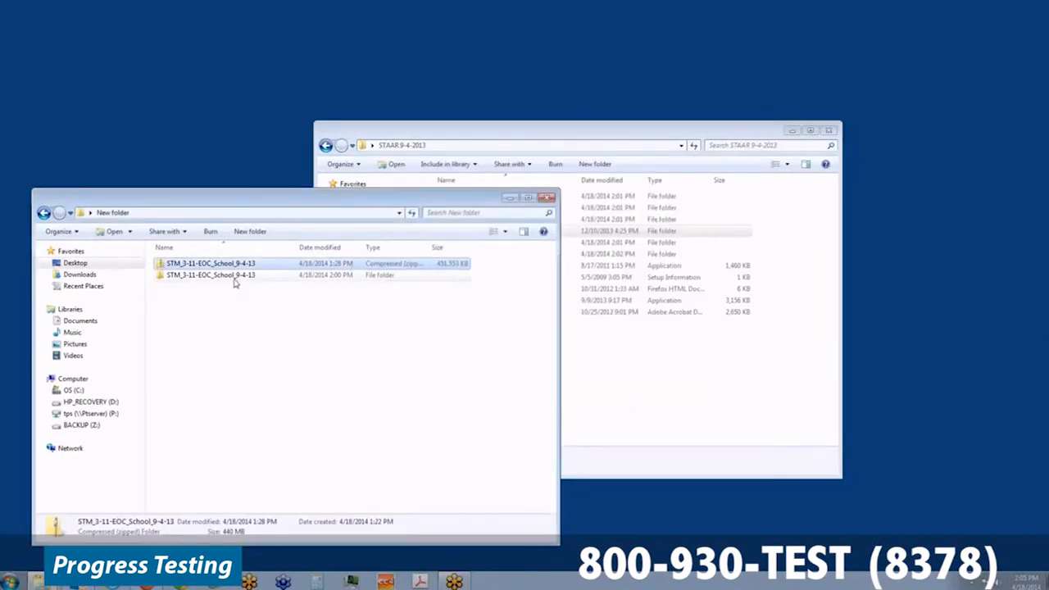
Open the extracted STM_3-11-EOC_School_9-4-13 folder to review its data folders, applications, ReadMe and manual.
double_click(208, 274)
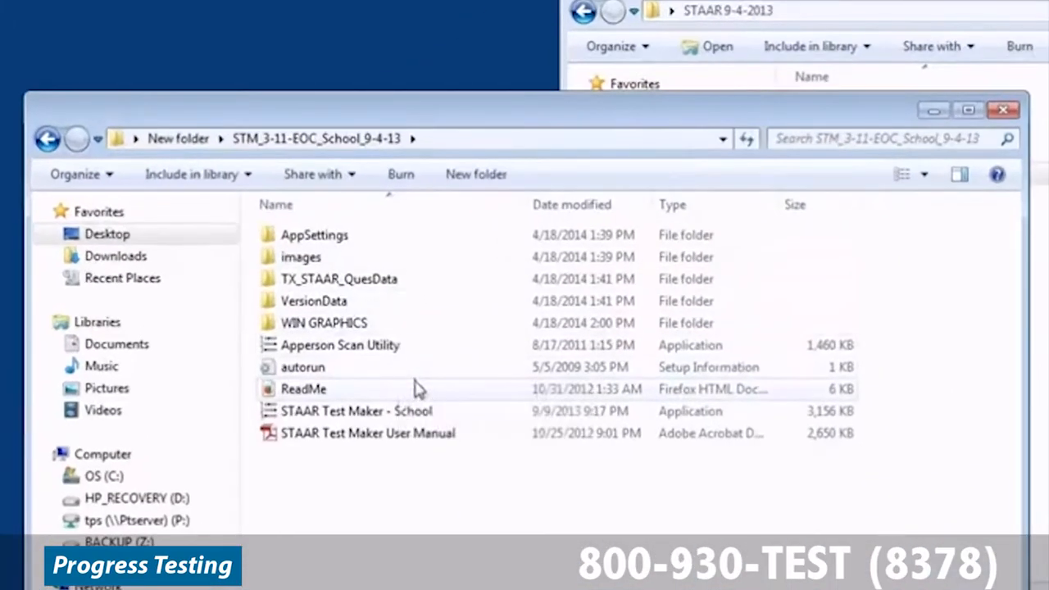
mouse_move(506, 310)
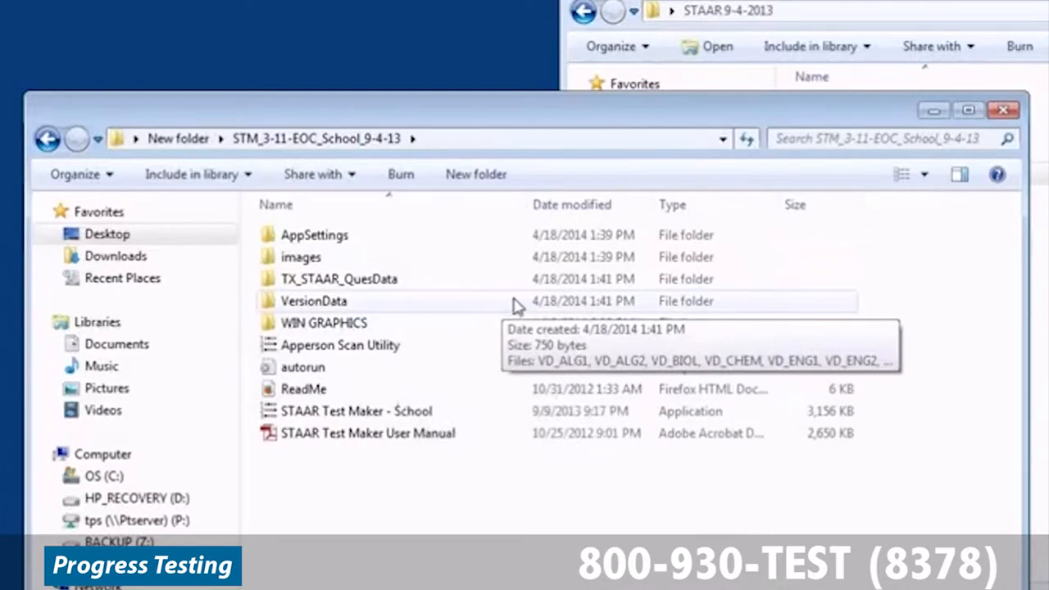
mouse_move(725, 131)
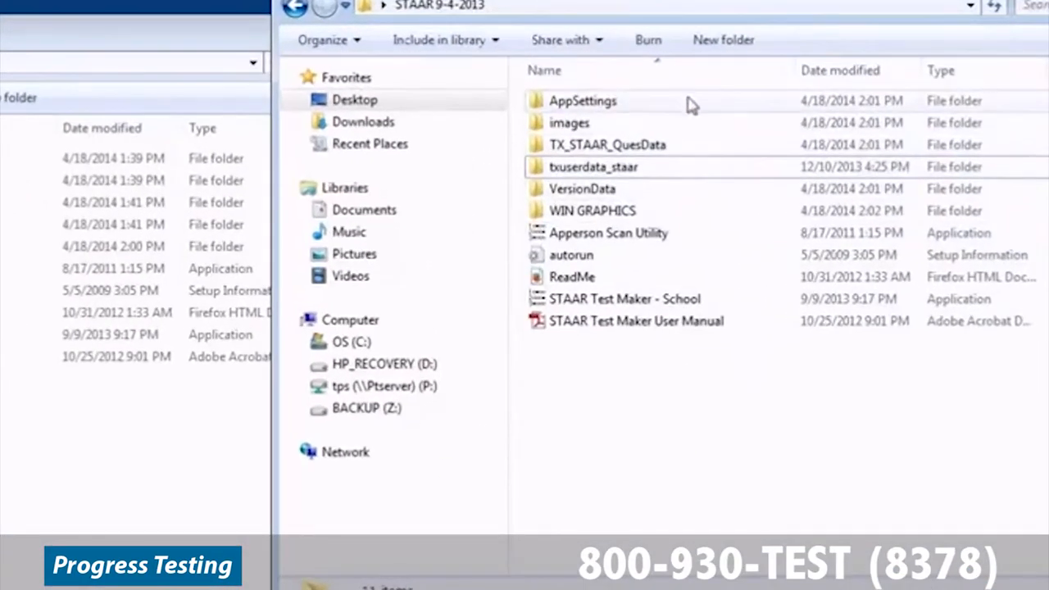
Delete the 7 items from AppSettings through TX_STAAR_QuesData to the Recycle Bin.
click(570, 122)
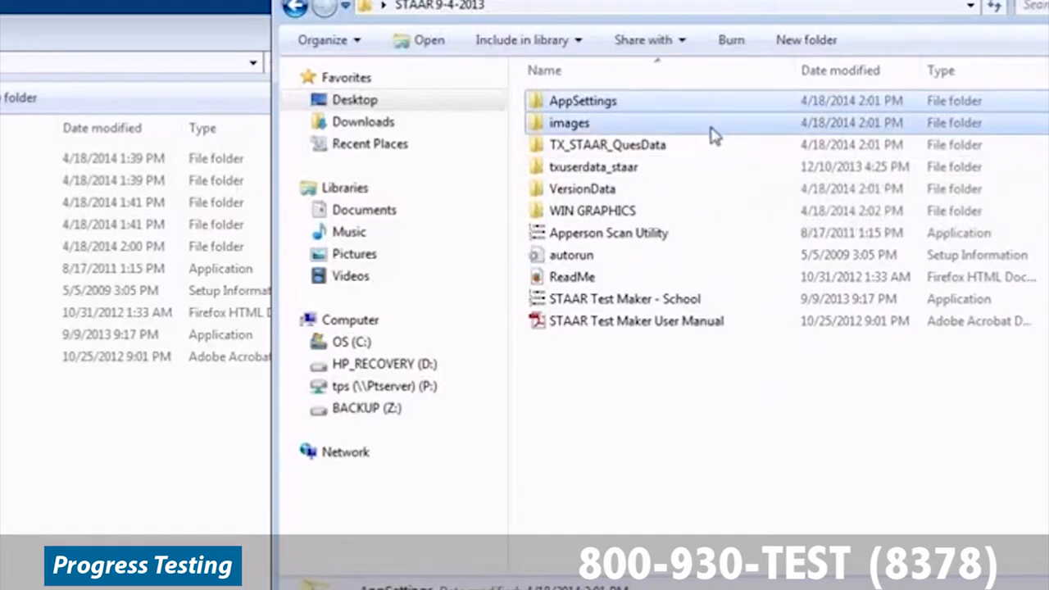
click(607, 144)
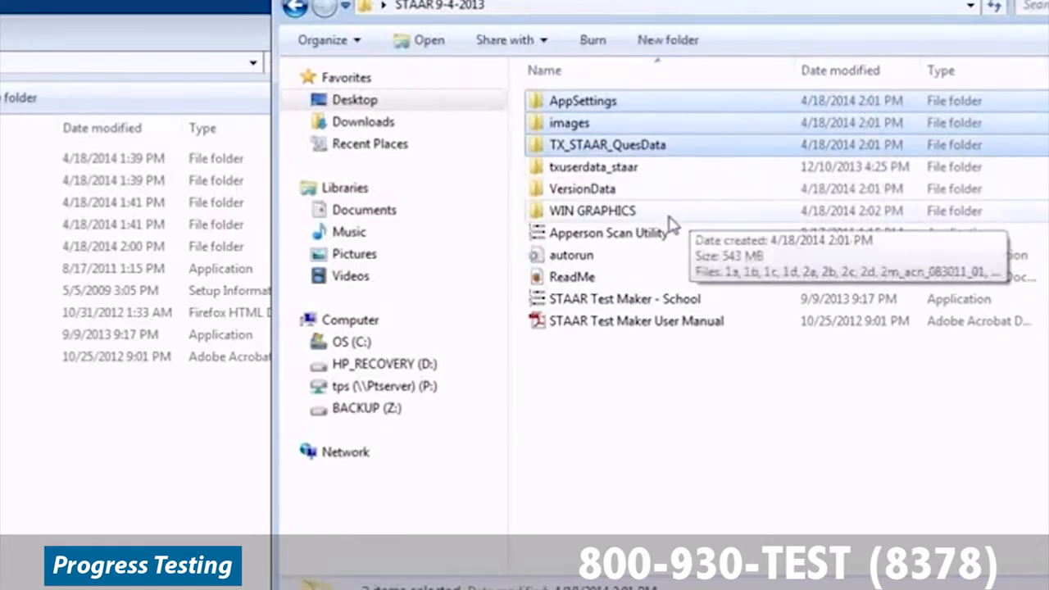
mouse_move(651, 228)
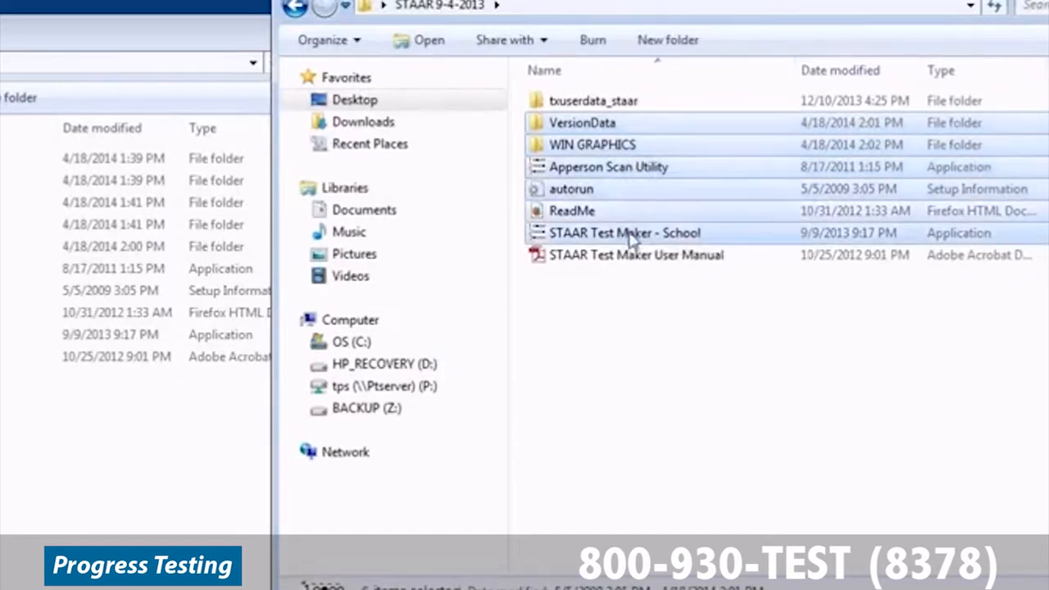
key(Delete)
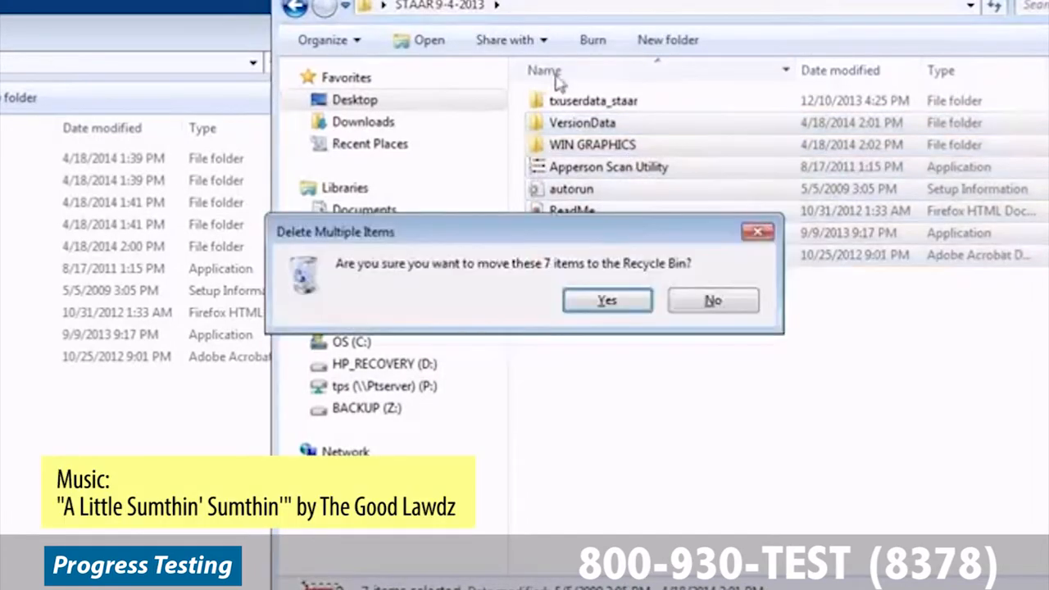
click(606, 300)
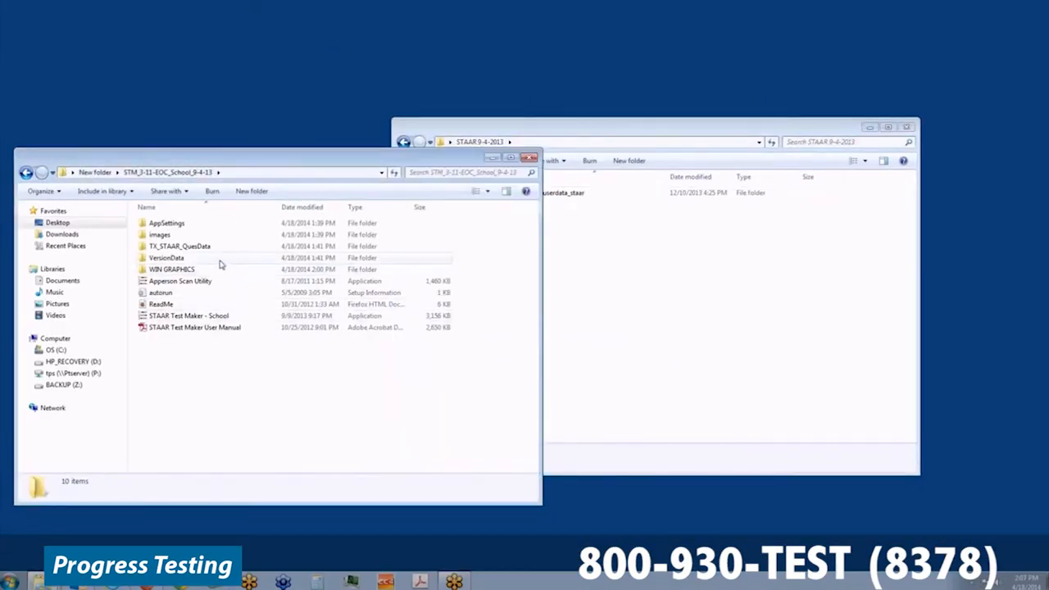
Copy the new-version files beside txuserdata_staar and launch STAAR Test Maker - School.
click(166, 223)
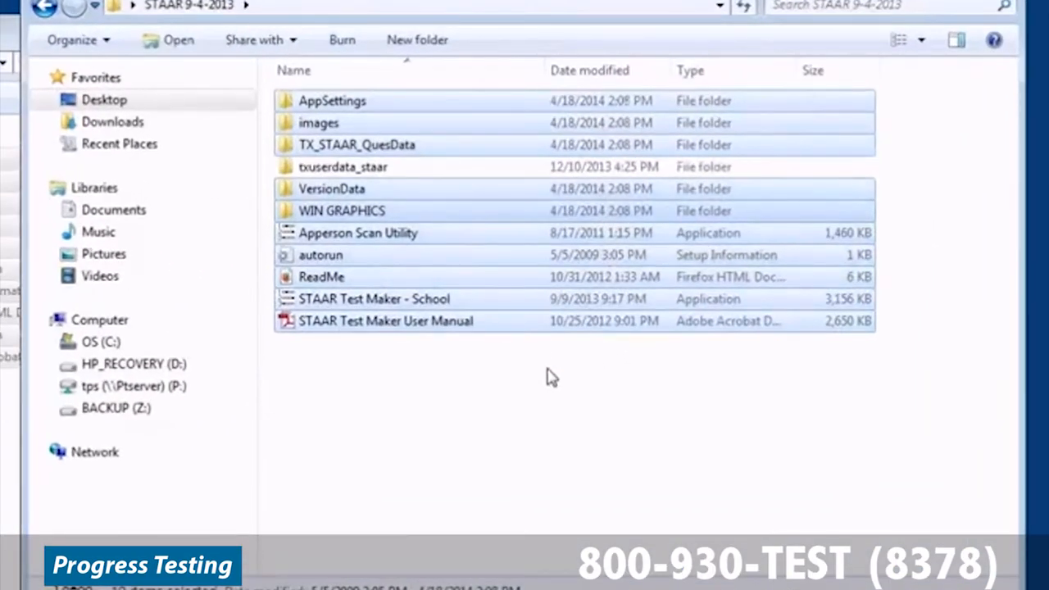
click(344, 166)
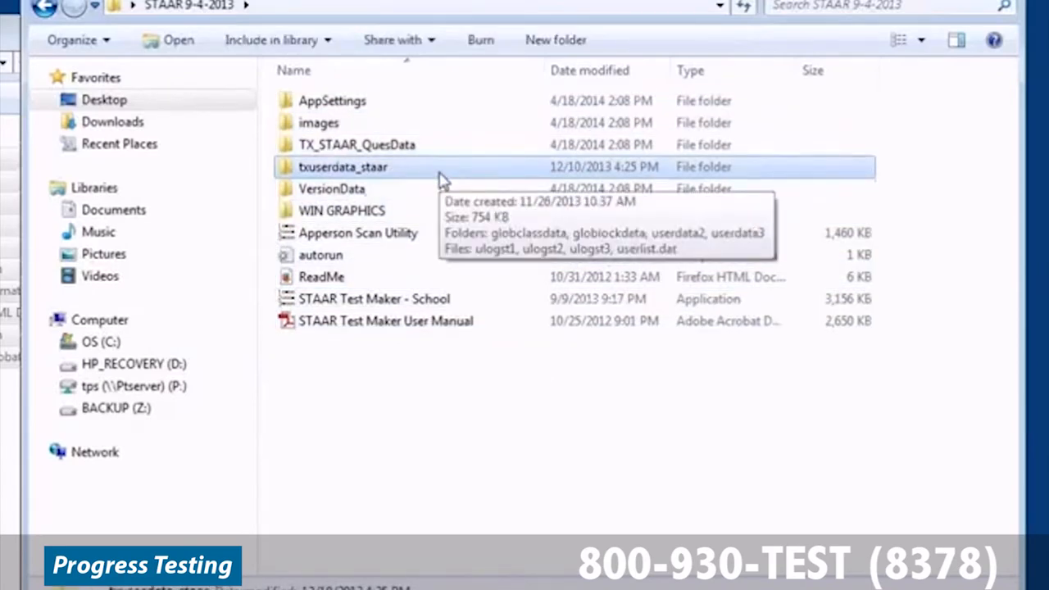
mouse_move(392, 493)
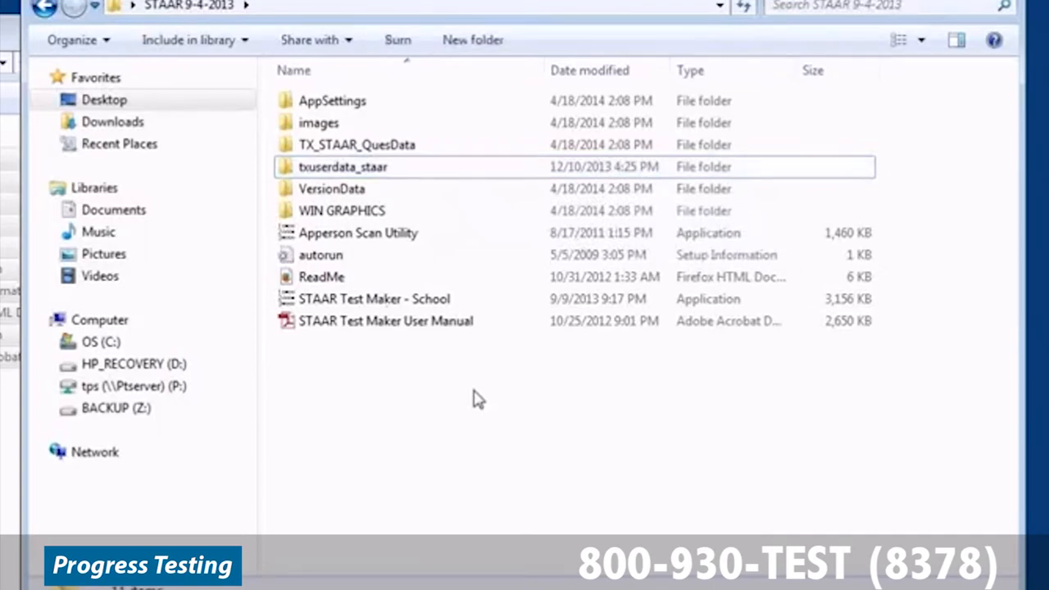
mouse_move(465, 410)
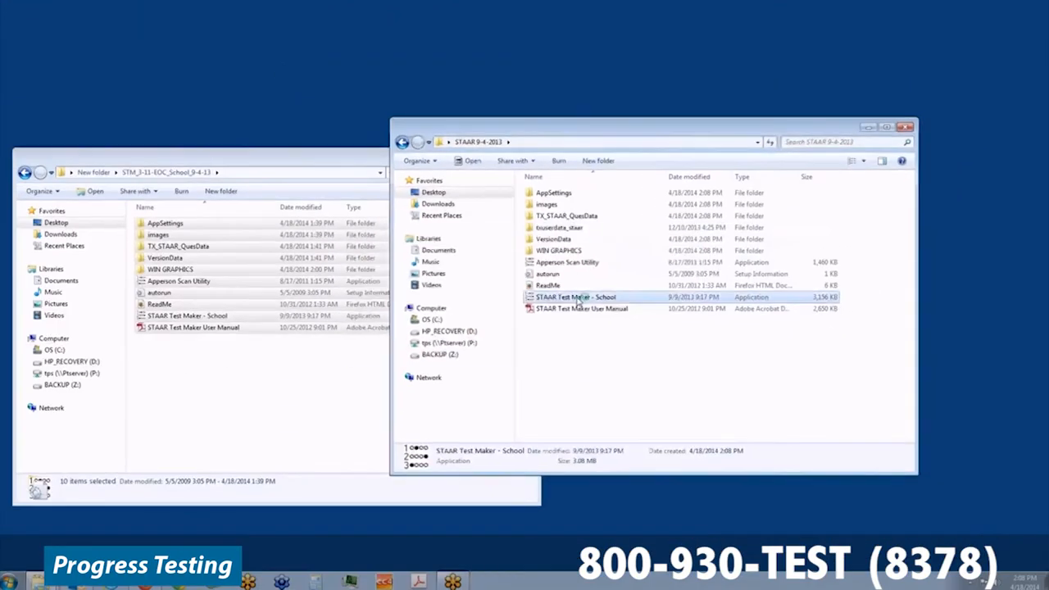
double_click(573, 297)
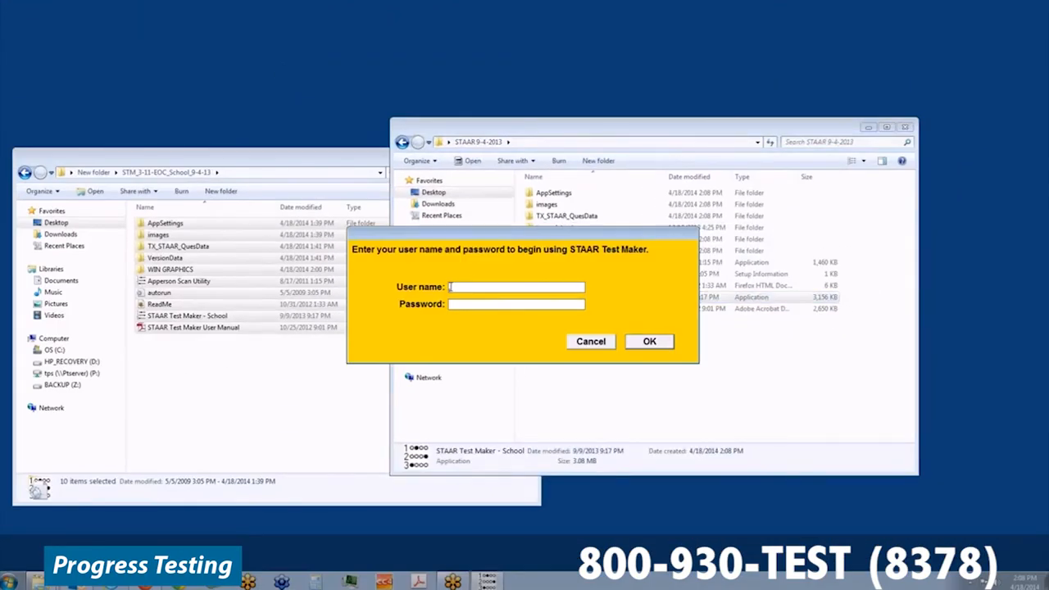